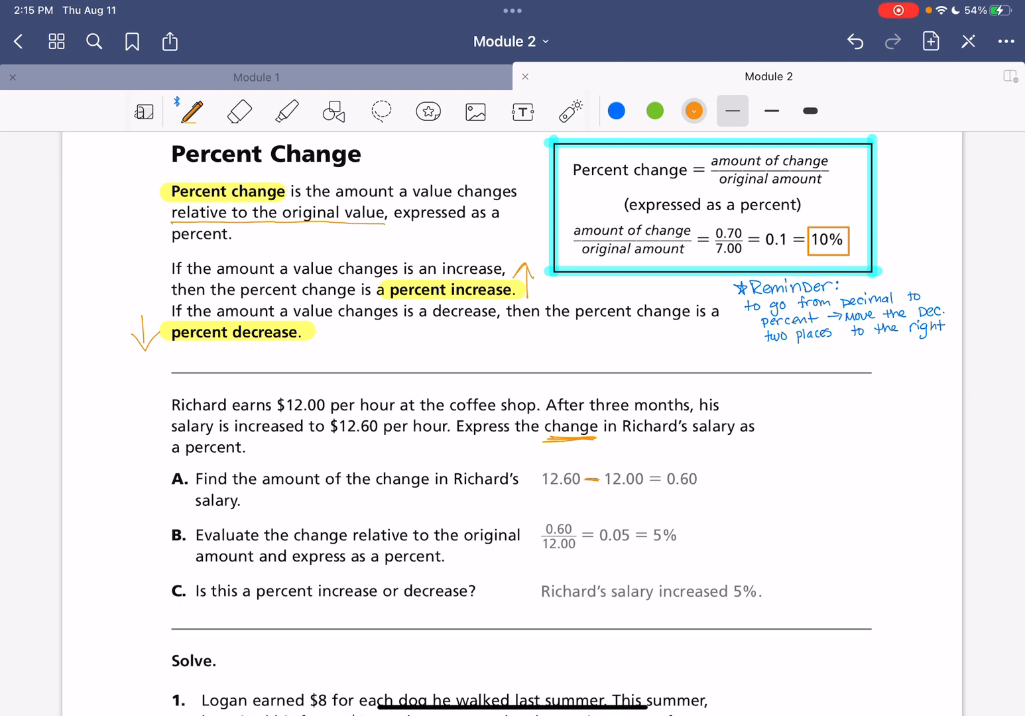
Mark Richard's example in orange with New/old, 'amount of change', underlines and stars, plus a blue star
text(New Old)
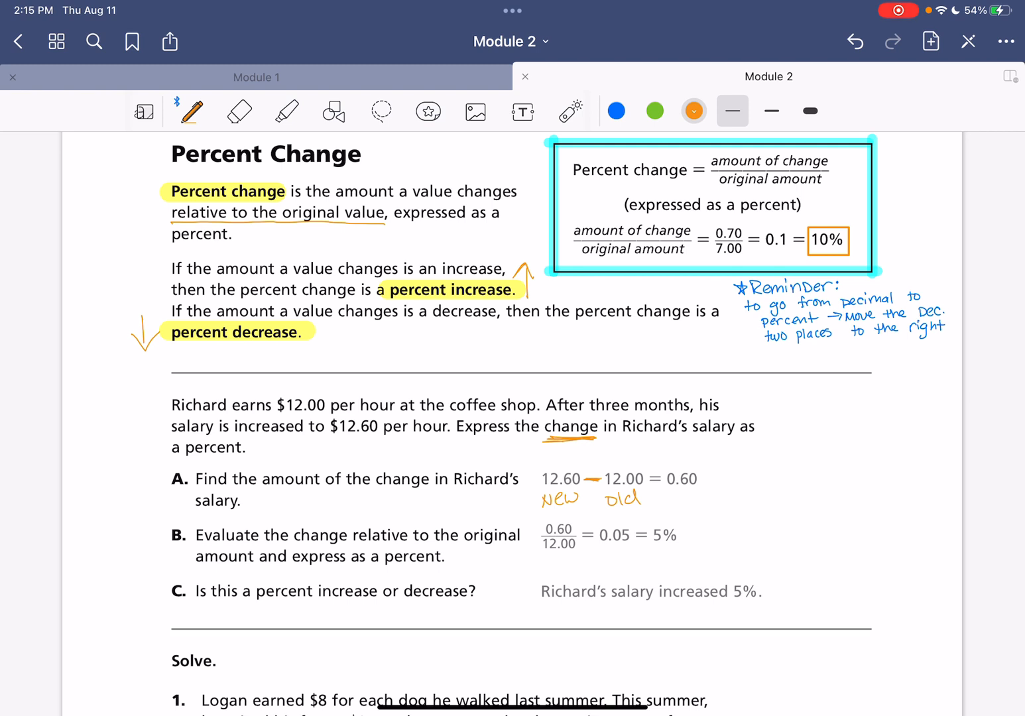
text(amount of)
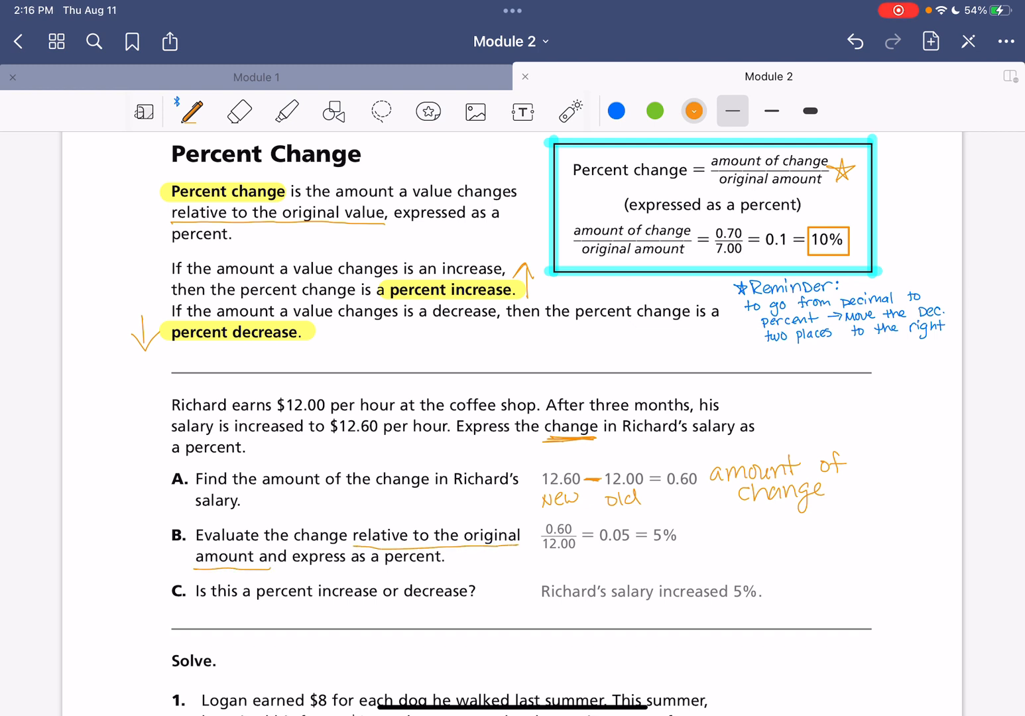
click(616, 111)
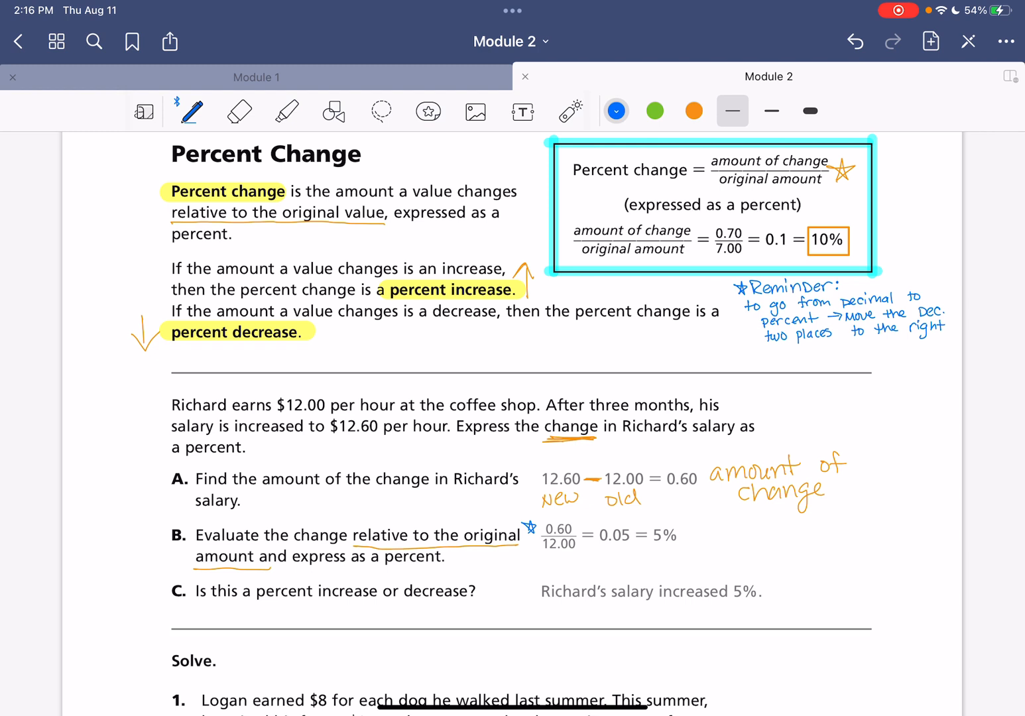
Circle $12.00 in green, add a star, box 5%, and start the 12)0.6 division
click(654, 111)
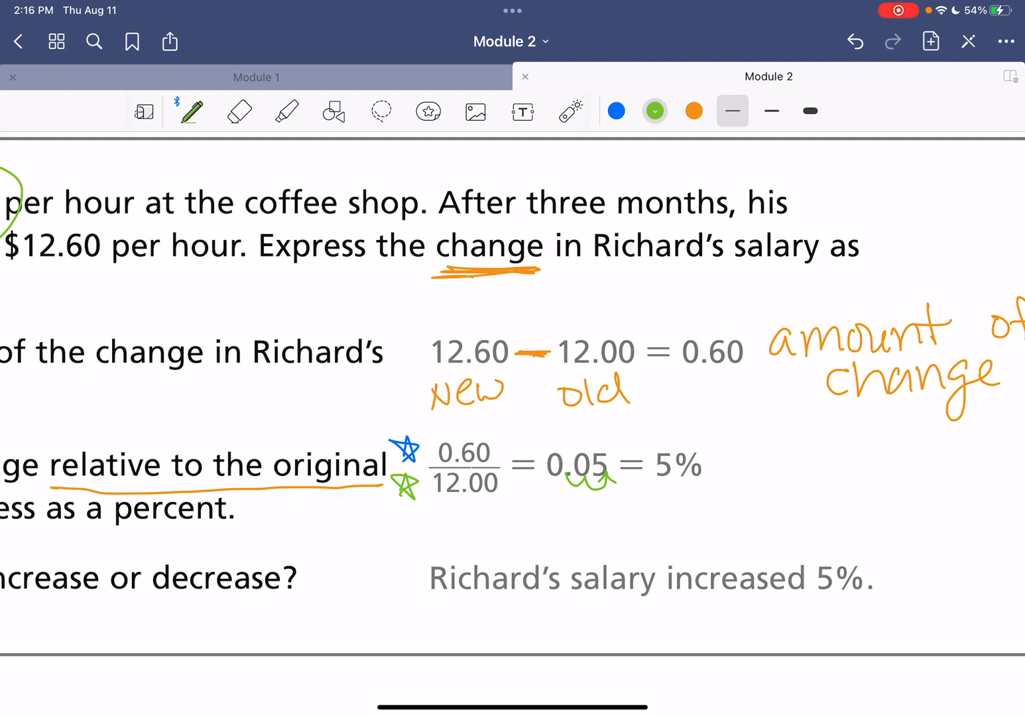
click(334, 111)
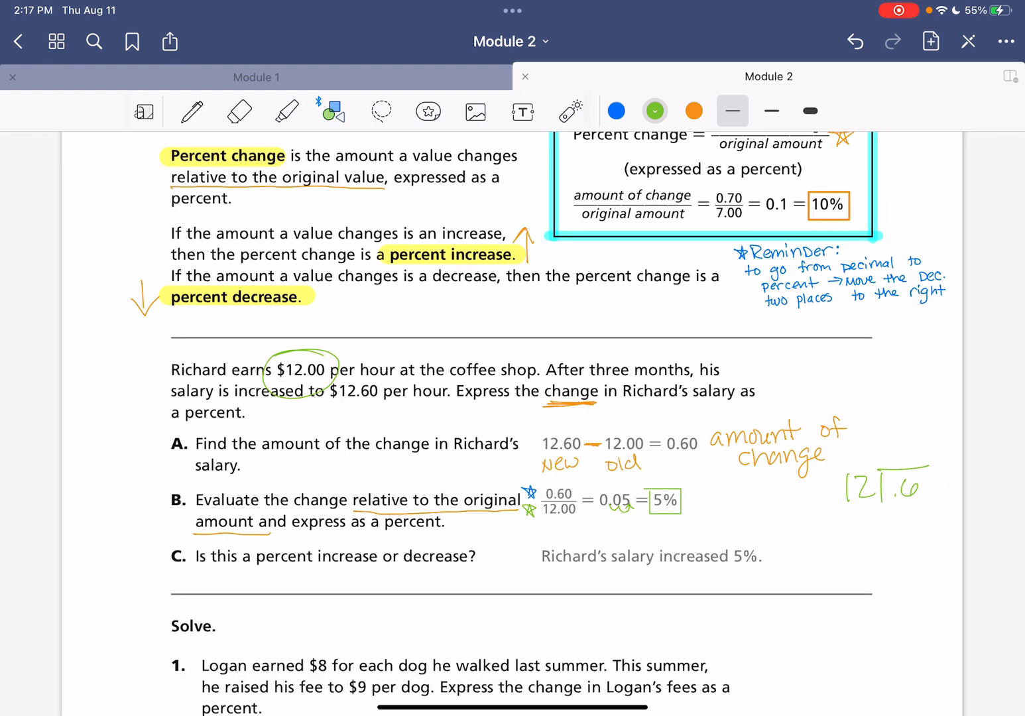
click(192, 111)
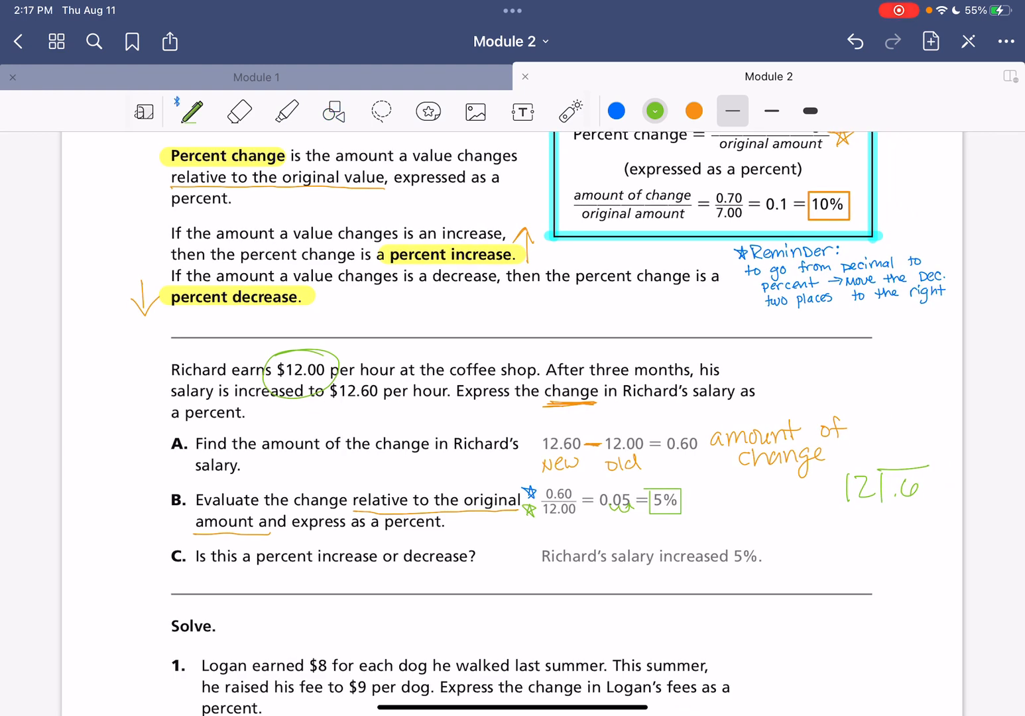
click(287, 110)
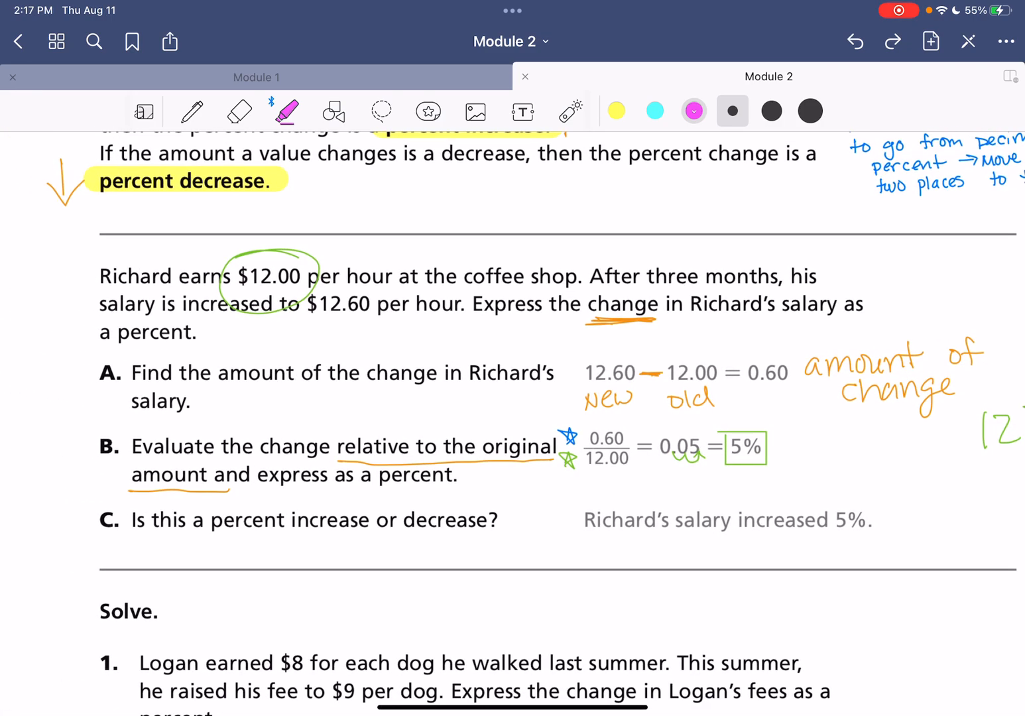
scroll(up, 3)
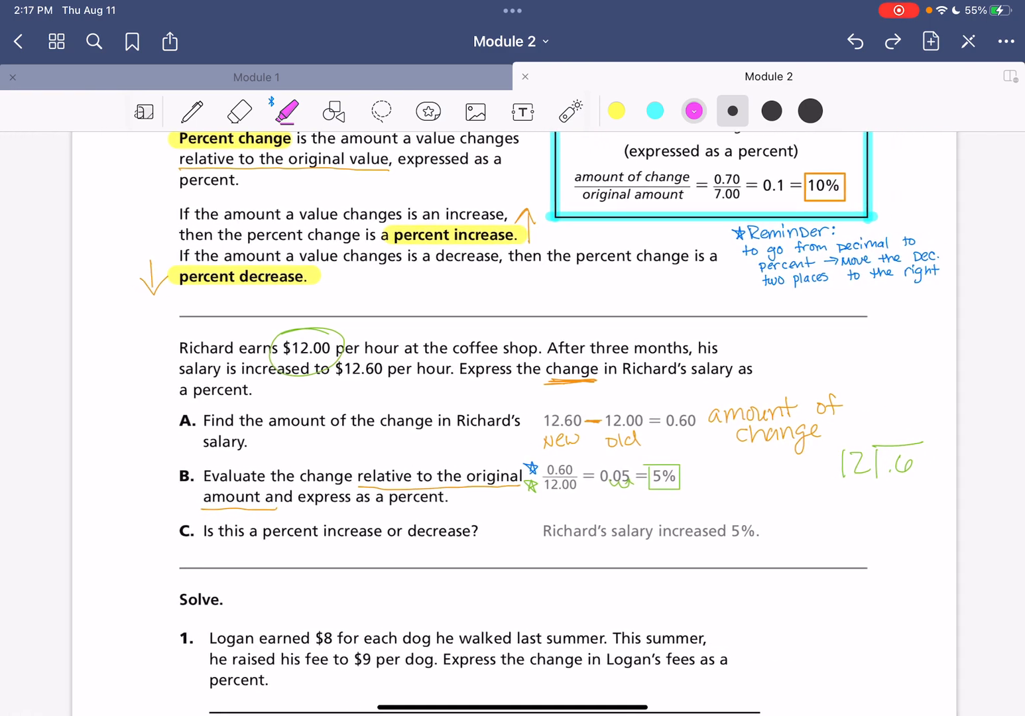
scroll(up, 3)
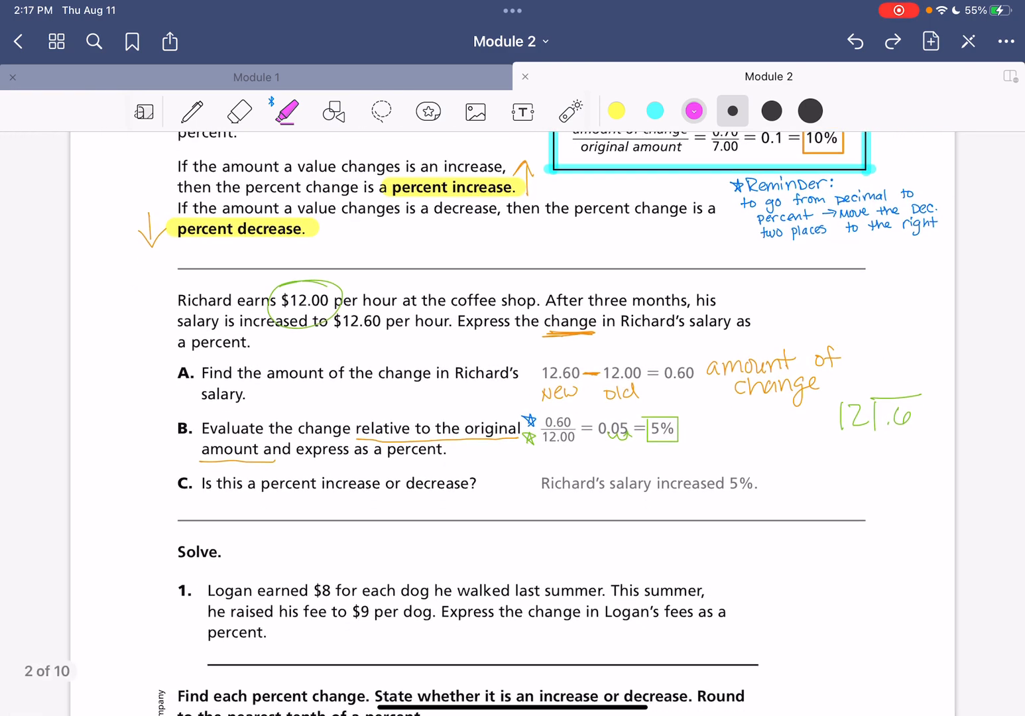
Label $8 'original', underline $9 per dog and the fee change, and write 9−8 = $1
scroll(down, 3)
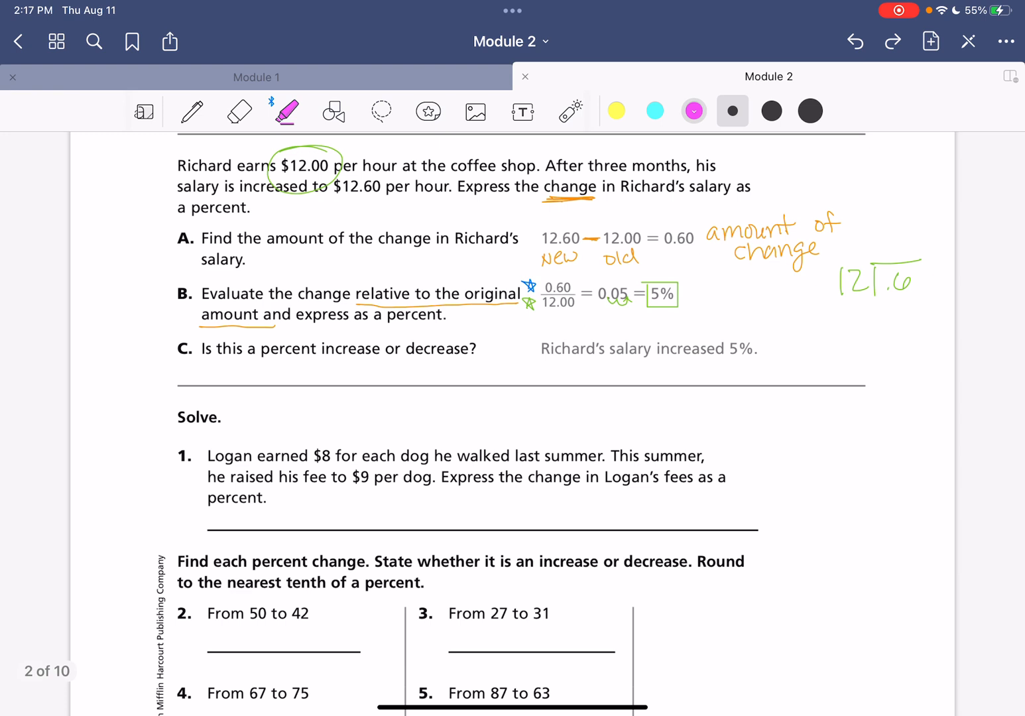
scroll(up, 3)
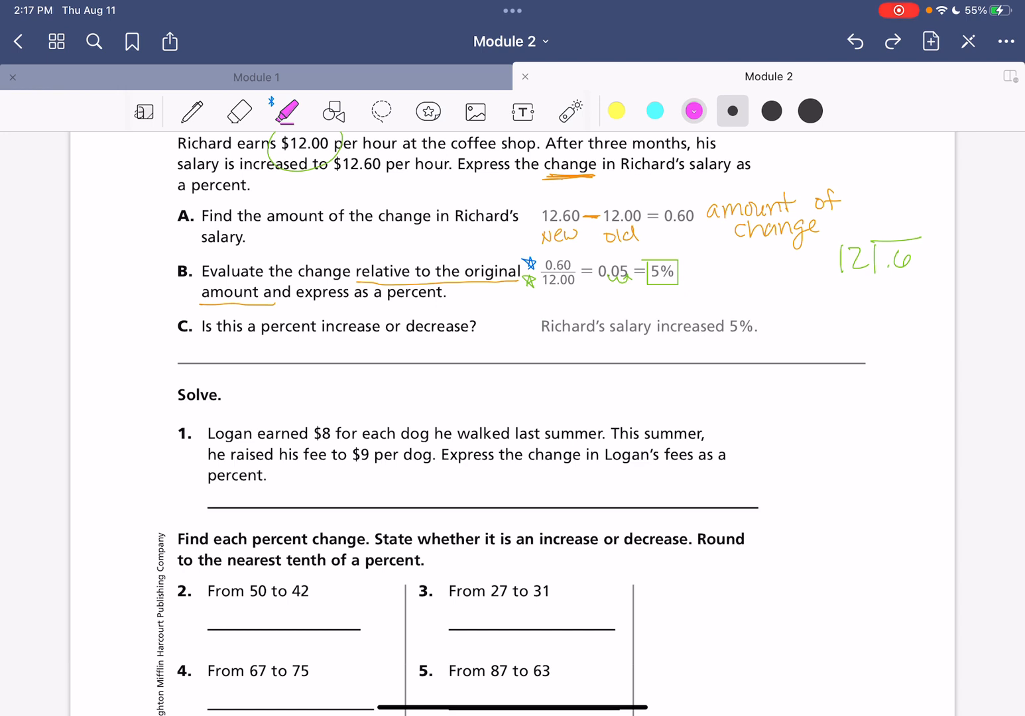
click(191, 110)
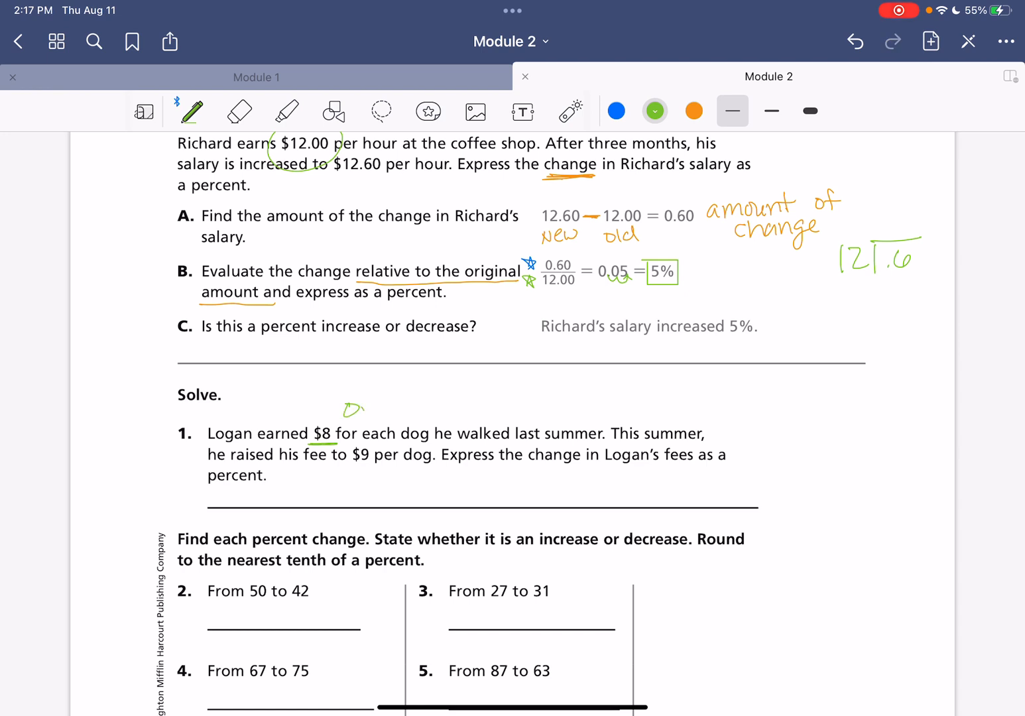
text(Orig)
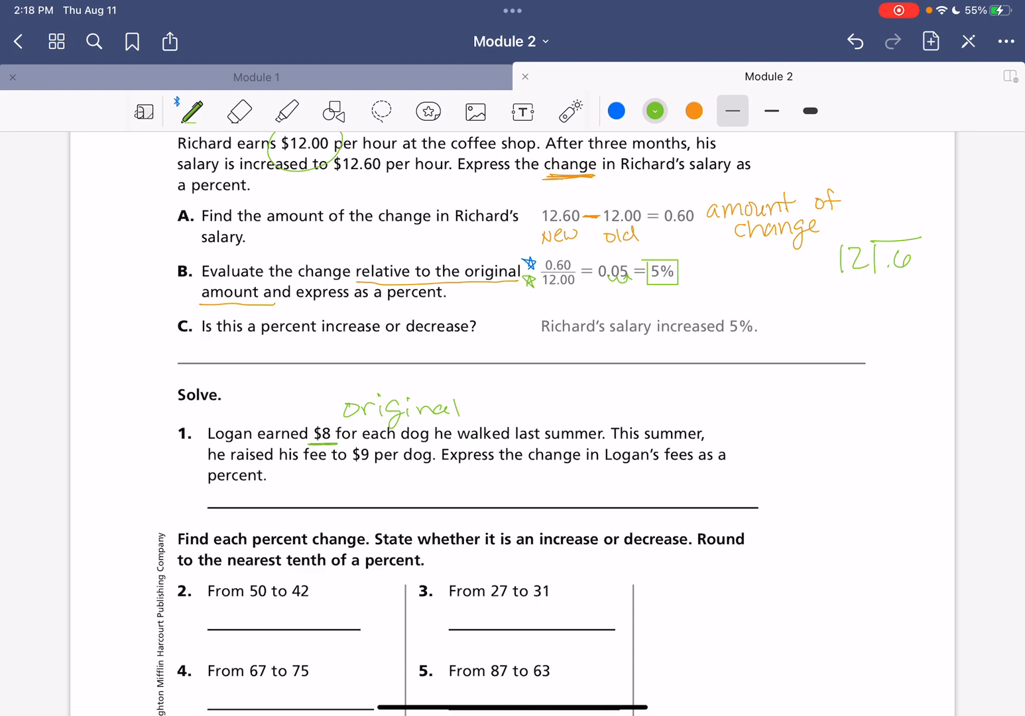
scroll(up, 3)
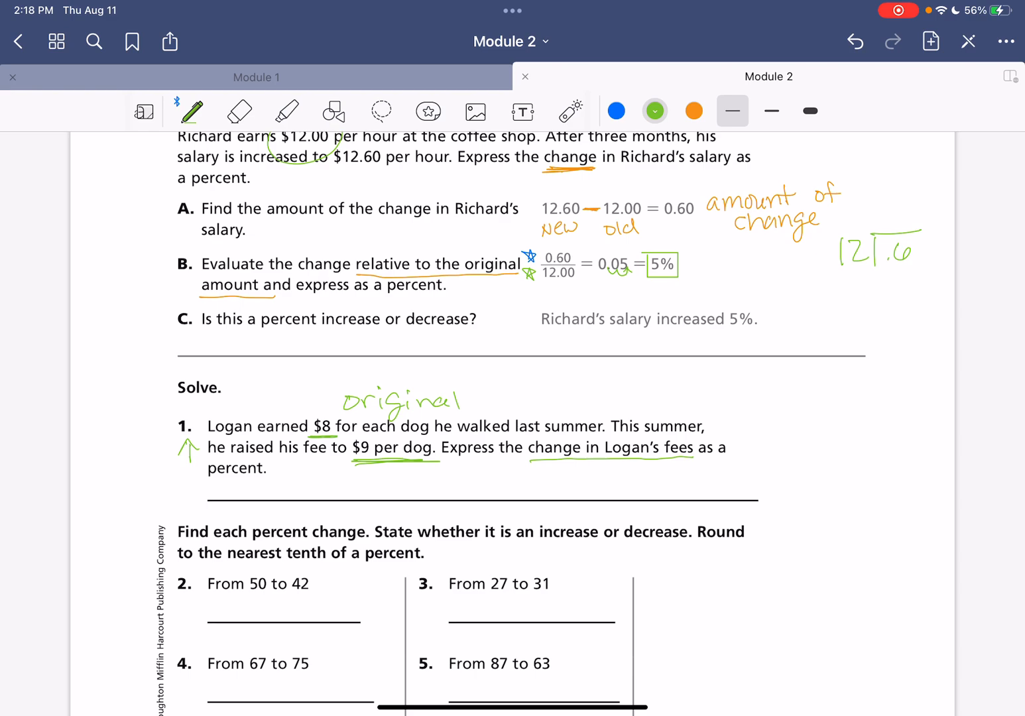
scroll(up, 3)
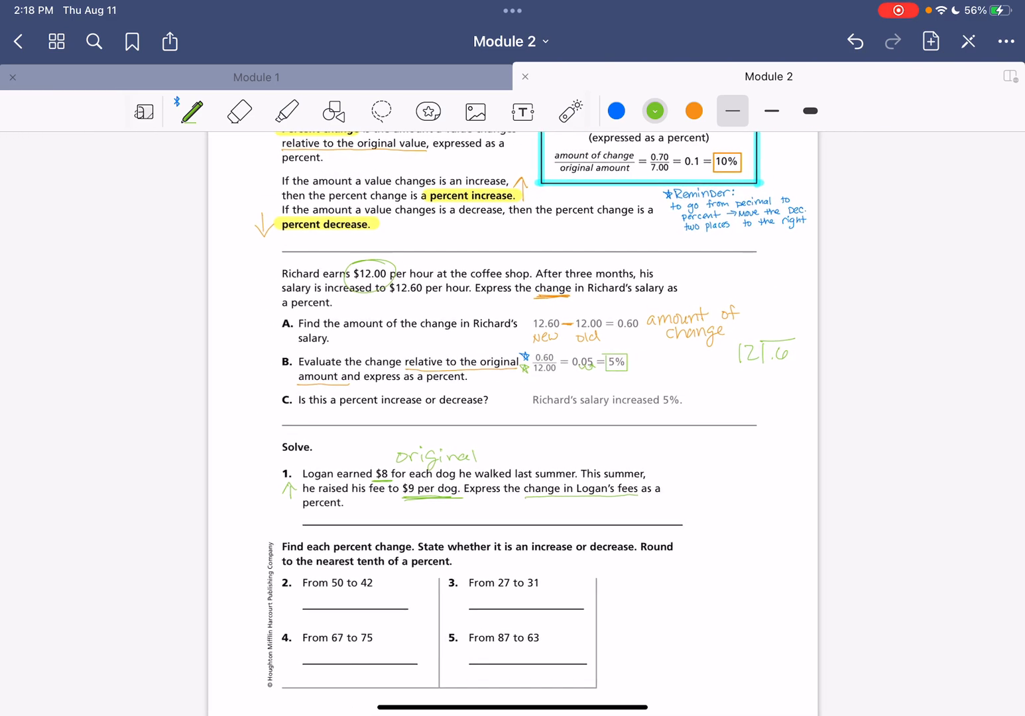
scroll(up, 3)
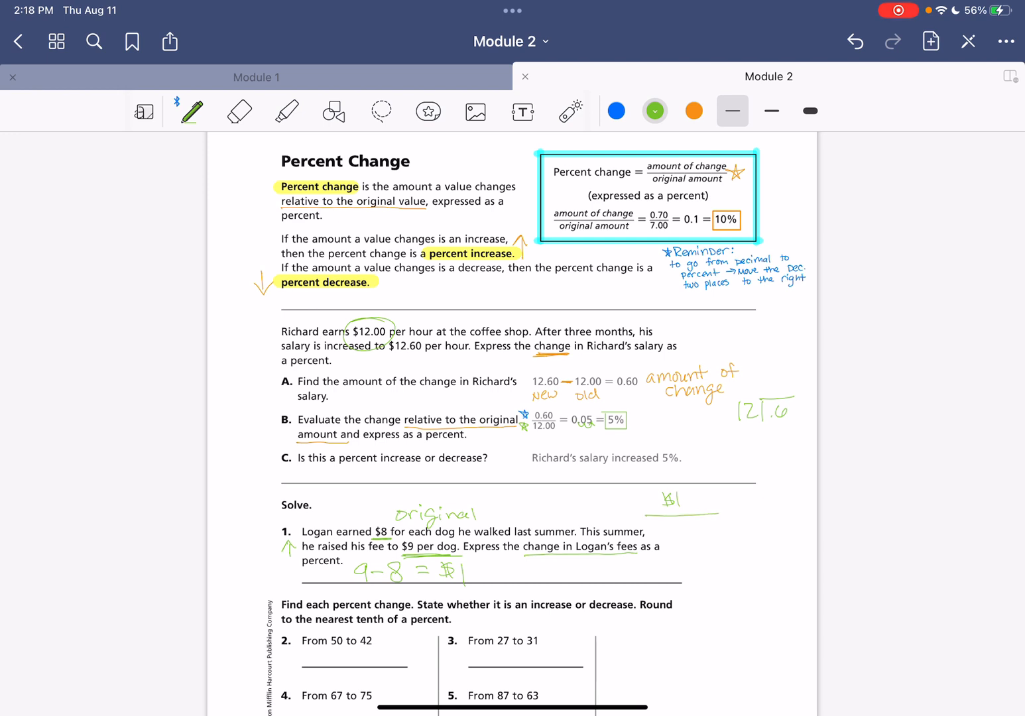
Highlight $8 in yellow, then write $1/$8 and start an 8)1 division in green
click(287, 111)
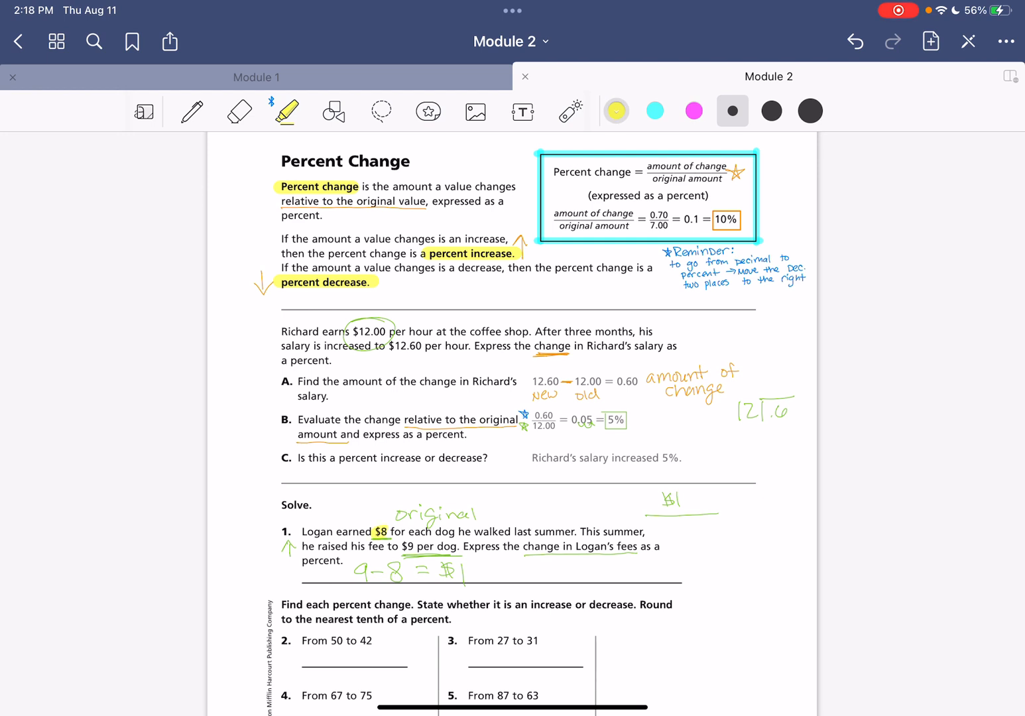
click(192, 110)
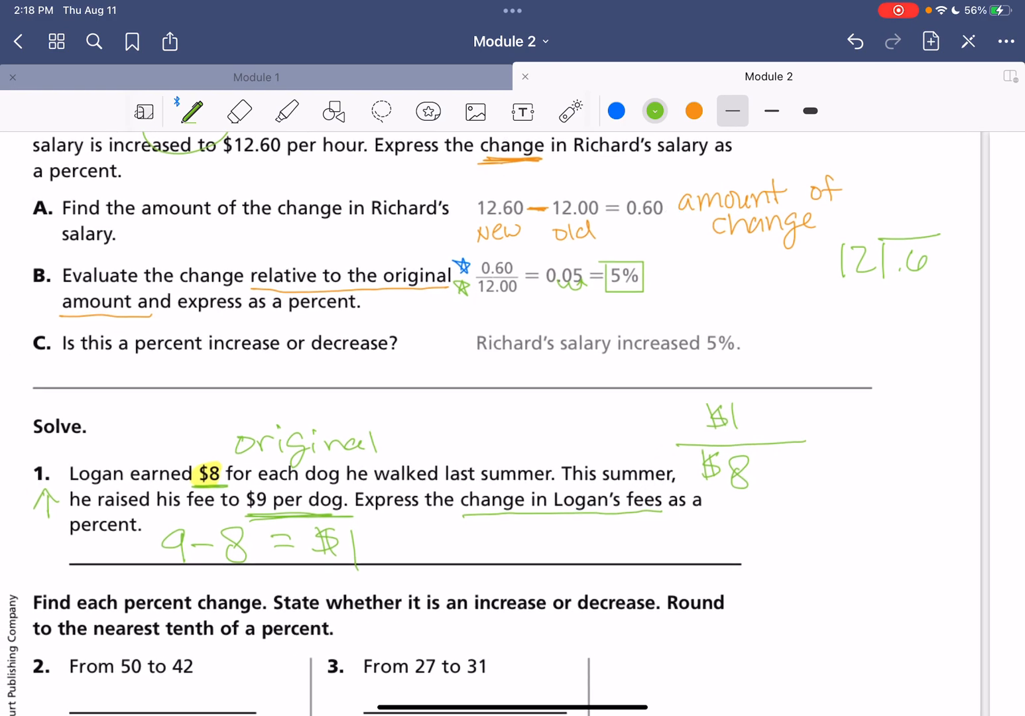
scroll(down, 3)
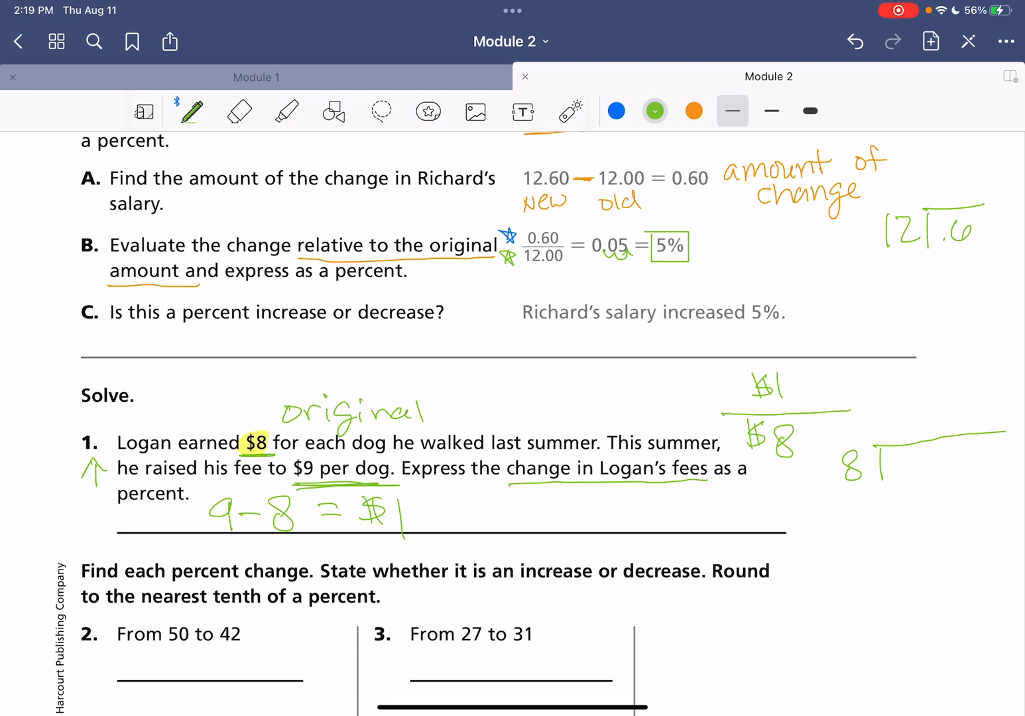
Write 8)1.0000 in green and finish the long division in blue, giving .125
text(1.()
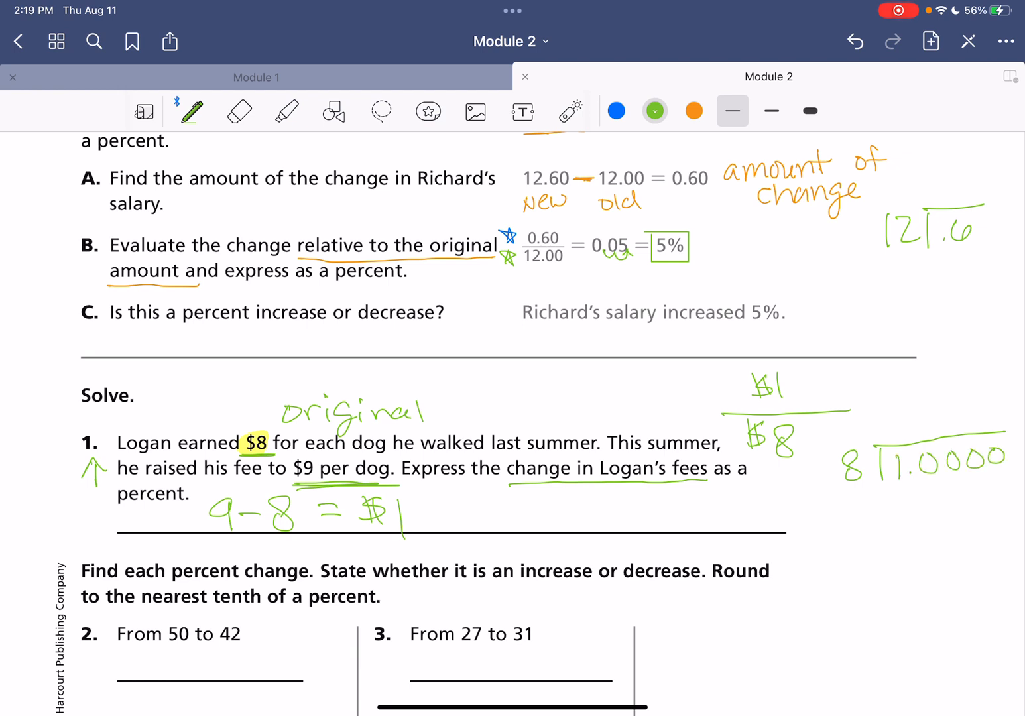
click(615, 111)
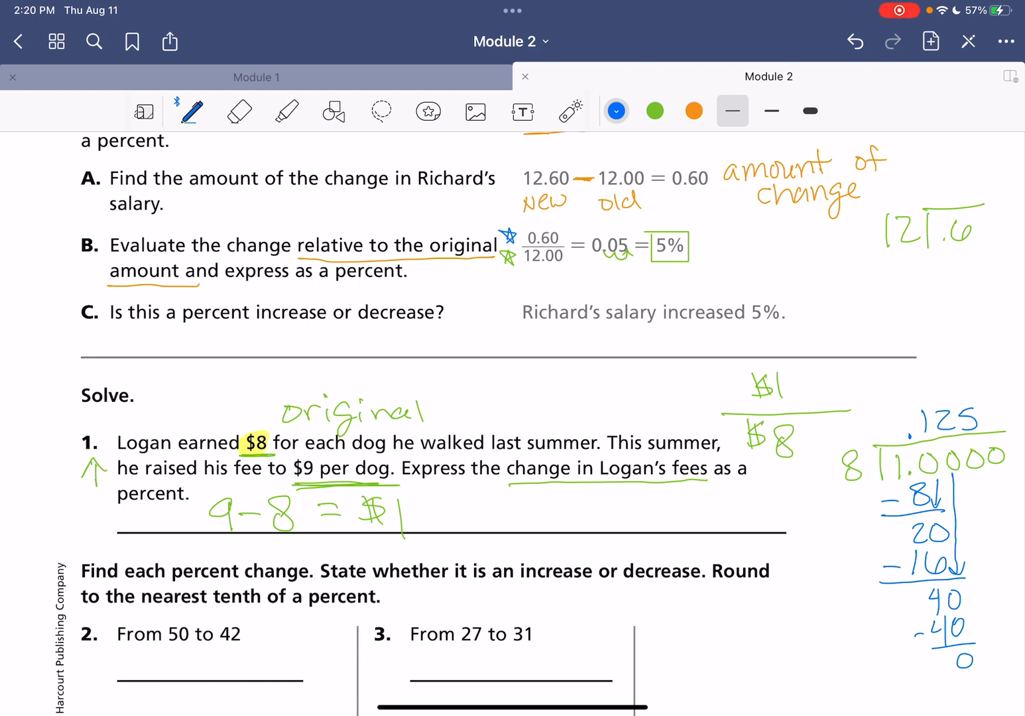
click(238, 111)
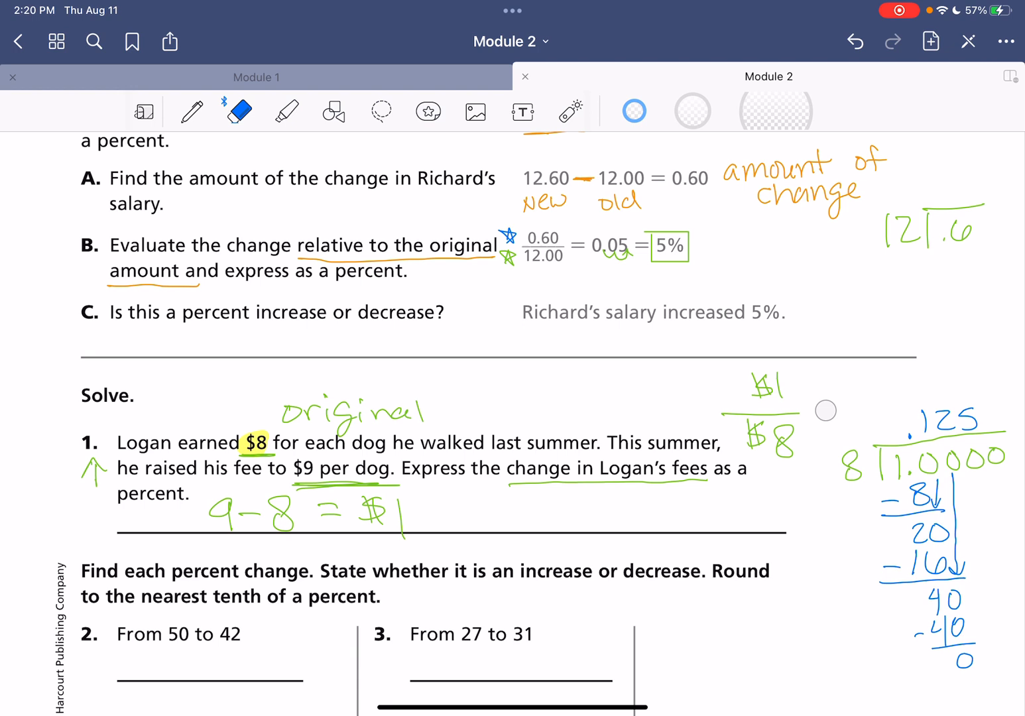
Circle 'percent', write = .125 in blue, '12.5% increased' in green, and box it orange
click(191, 111)
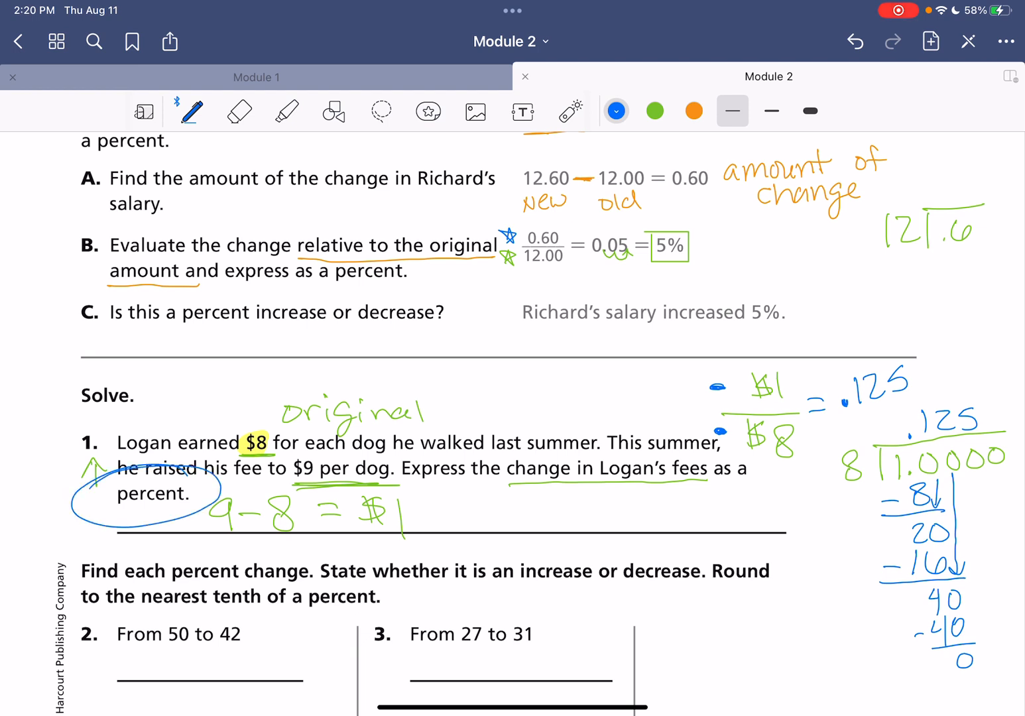
click(654, 110)
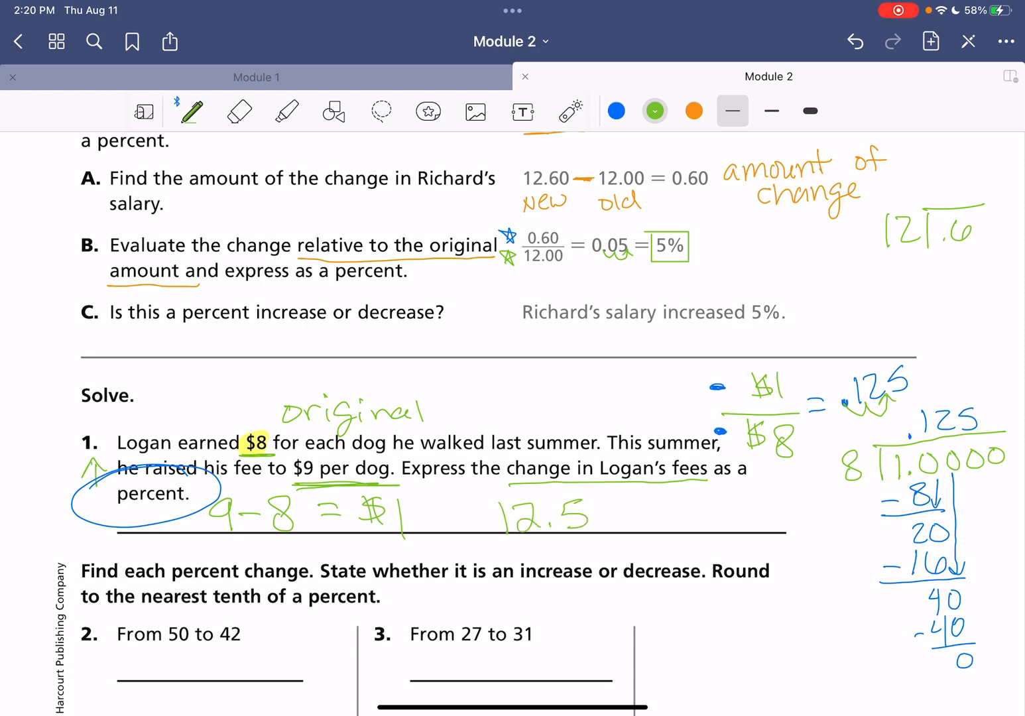
text(% increased)
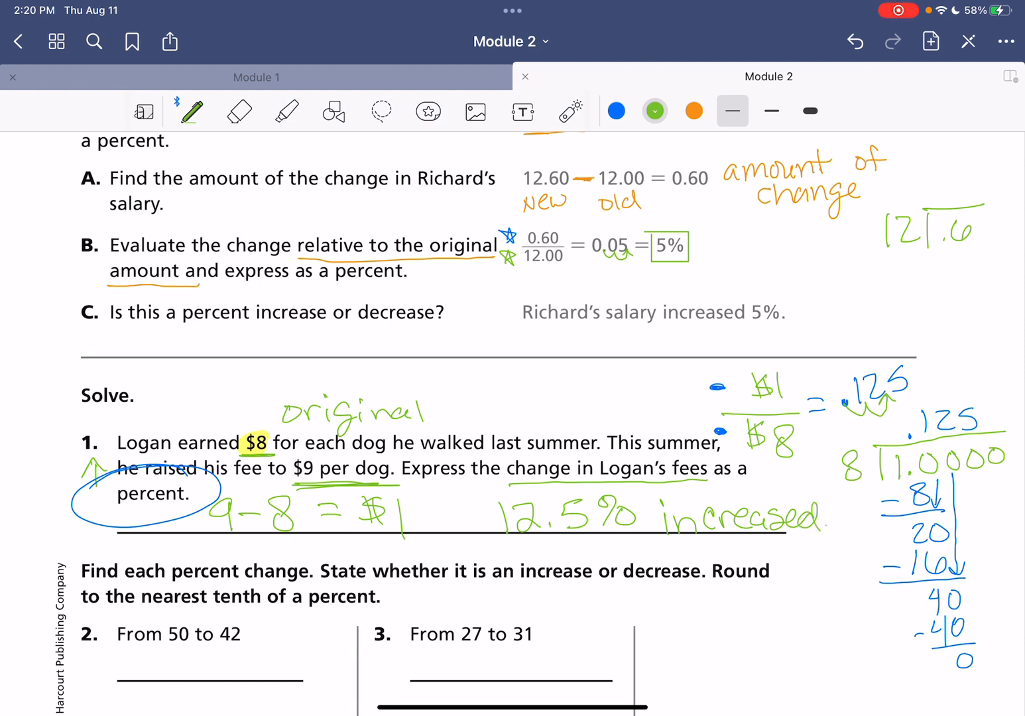
click(694, 111)
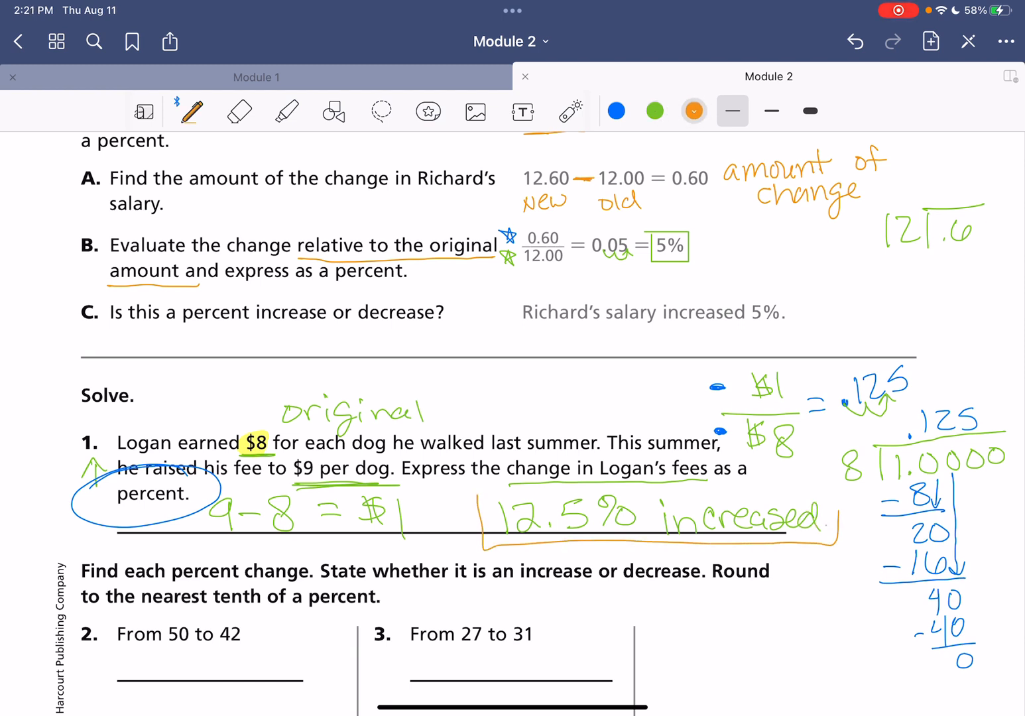